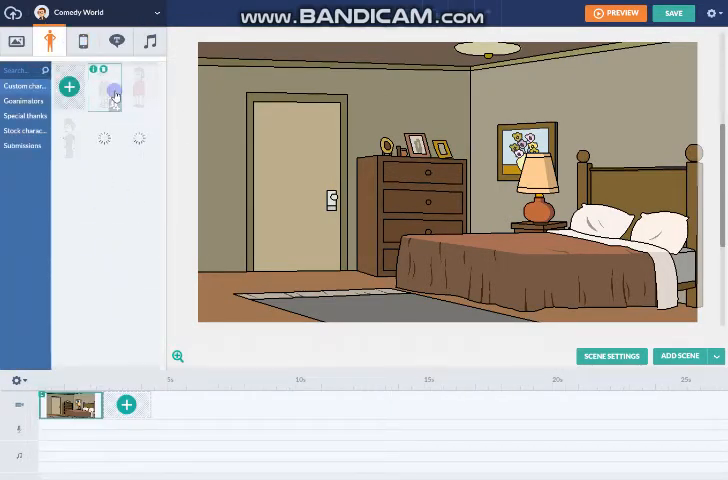
Place the brown-haired, red-shirted Comedy World character into the empty bedroom scene
click(104, 90)
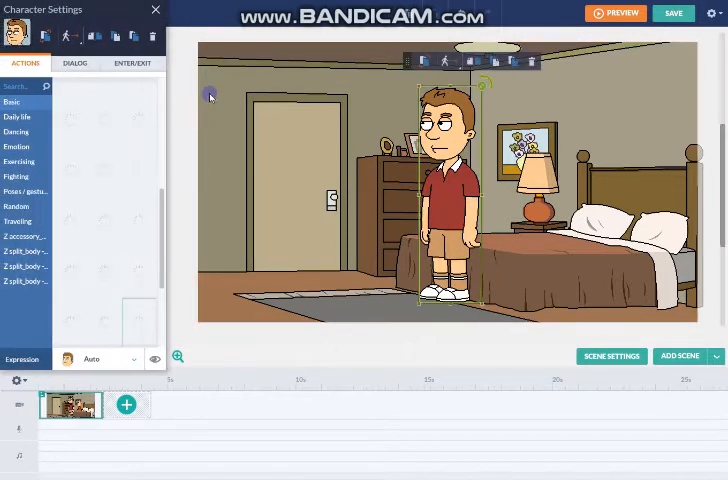
Give the character a generated text-to-speech voice line added to the scene timeline
click(74, 64)
text(yayayayayayayayayayayayayayayayayayayayayayayayayayayayayayayayayayayayayayayayayayayayayayayayayayayayayayayayayayayayayayayayayayaya)
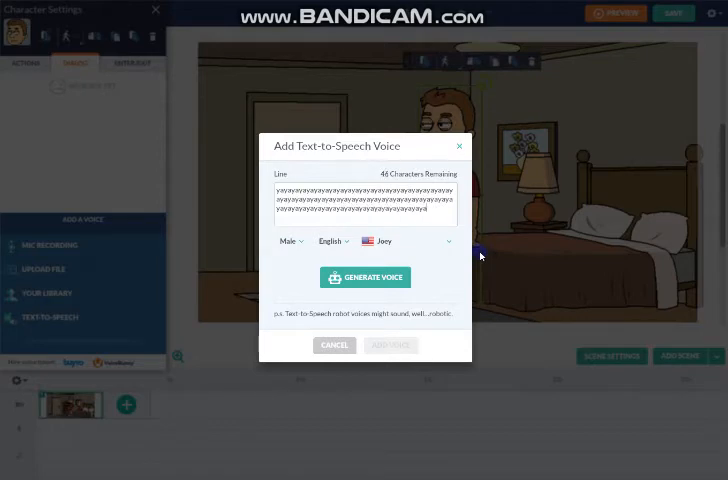
click(364, 276)
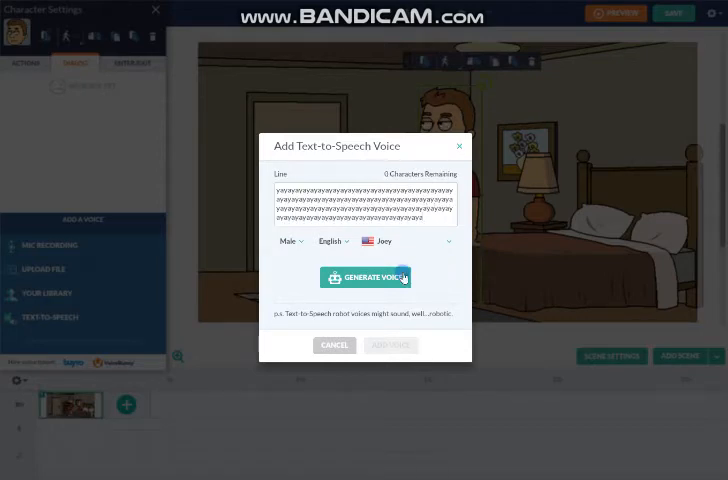
click(366, 276)
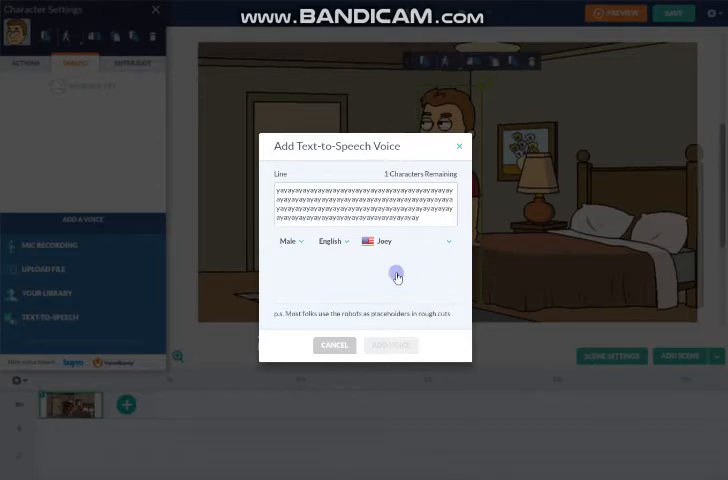
click(396, 276)
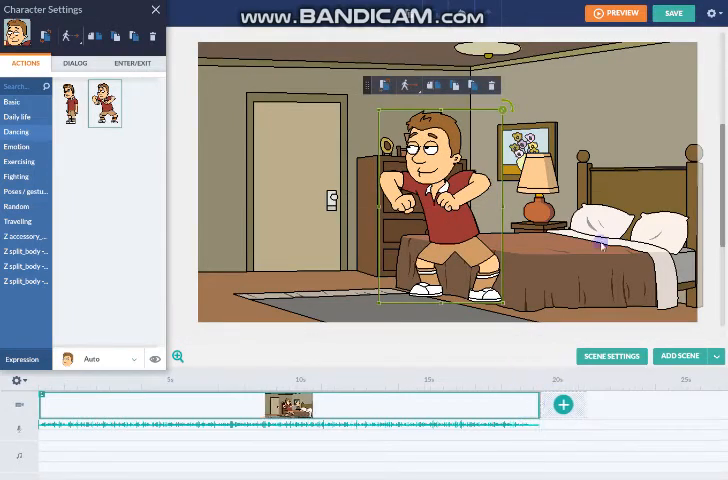
Return from the studio to the video list where 'Testing' and the Make A Character themes appear
click(672, 12)
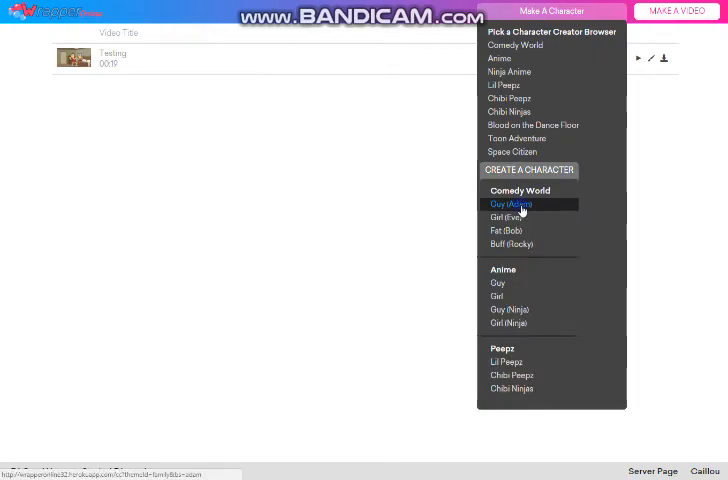
Start a new Comedy World guy and try a couple of different mouths on him
click(510, 204)
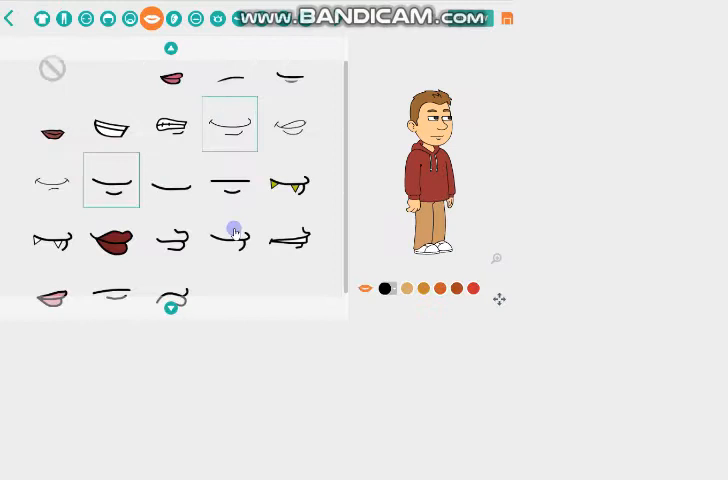
click(288, 236)
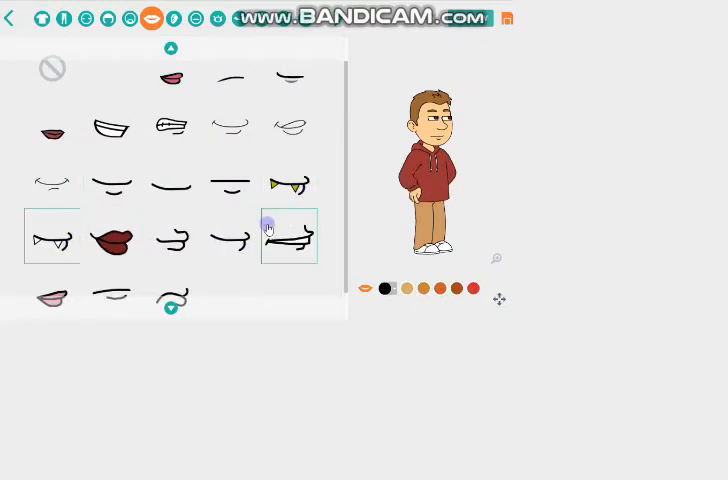
click(112, 180)
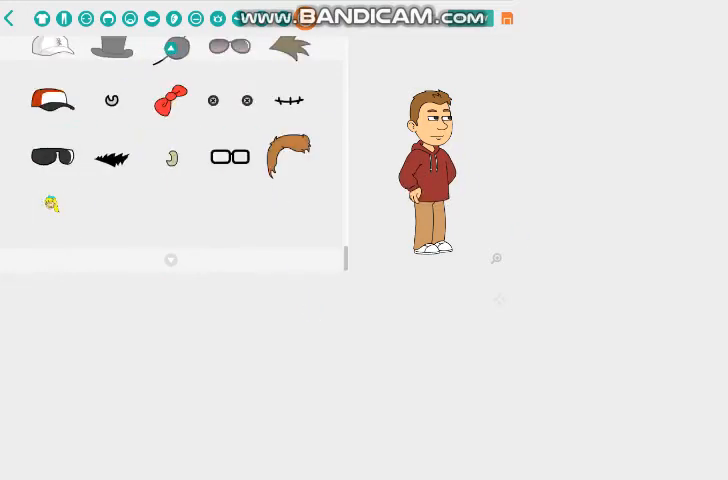
Give the guy spiky blue, purple and red hair, then browse further hairstyle options
click(288, 156)
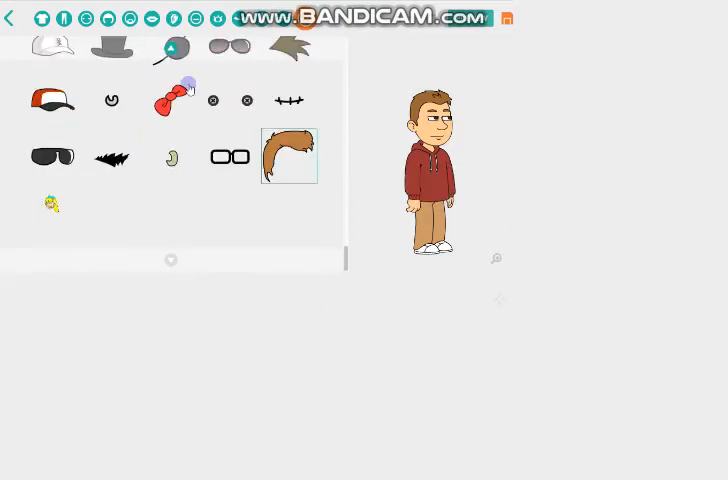
click(288, 156)
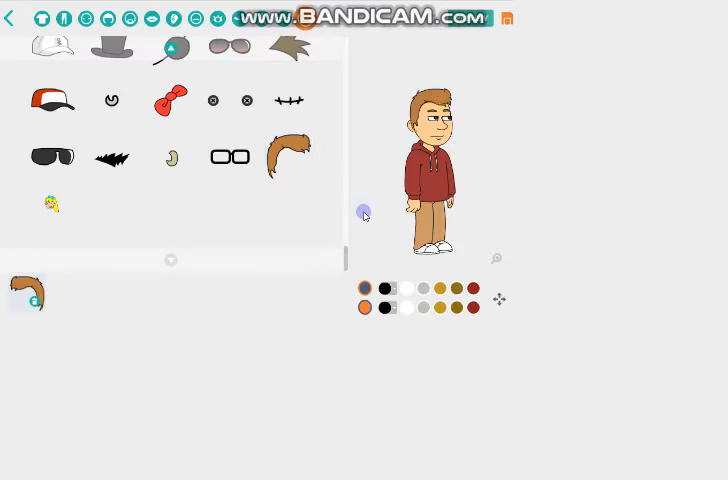
click(230, 100)
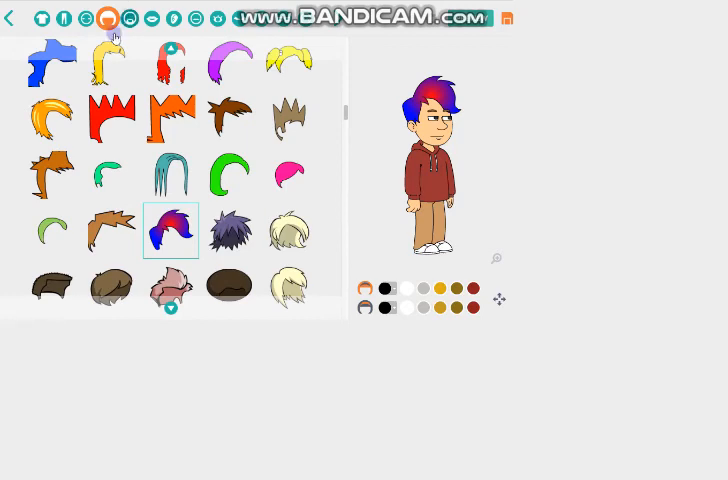
scroll(down, 3)
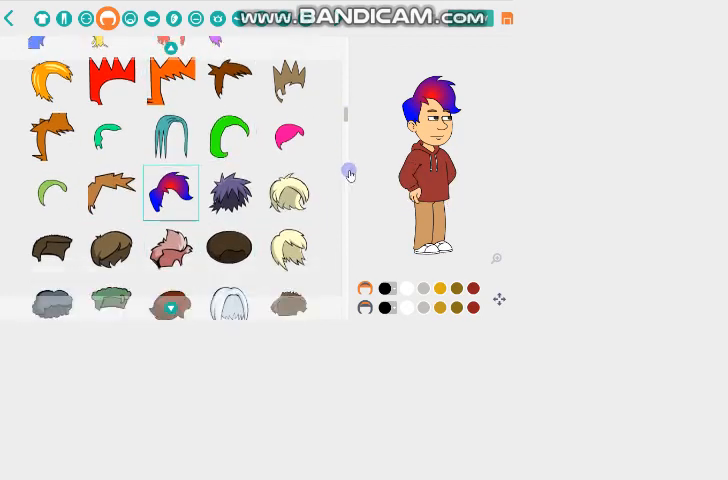
scroll(down, 3)
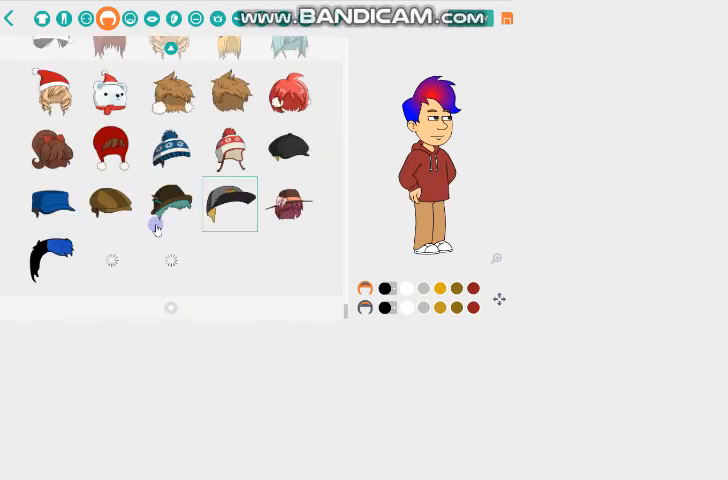